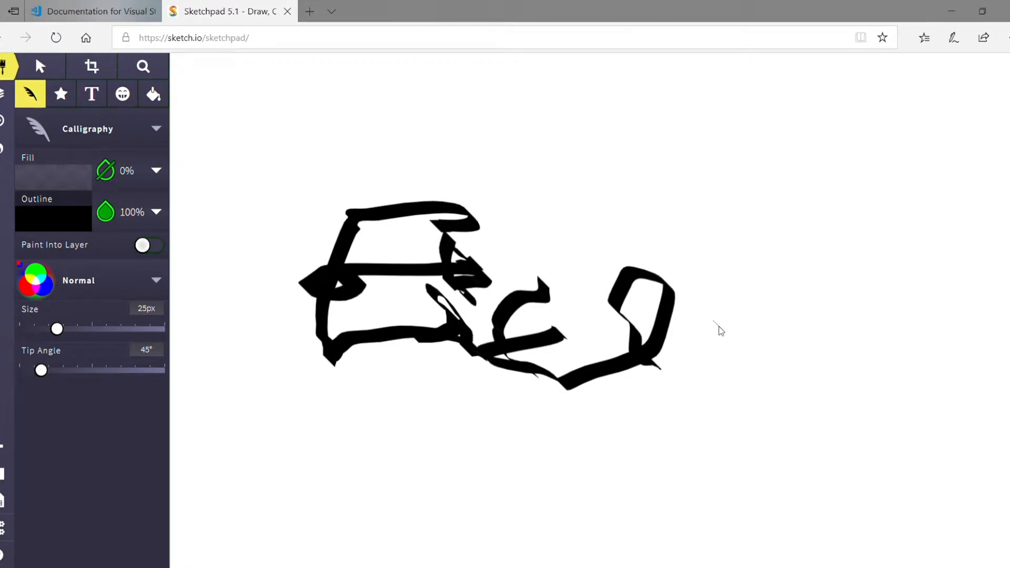
mouse_move(761, 296)
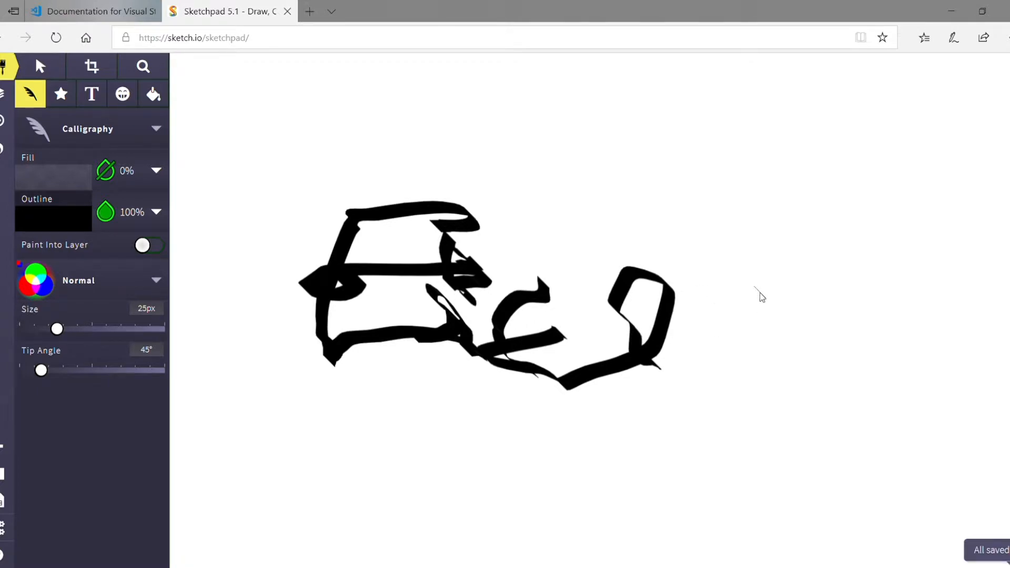